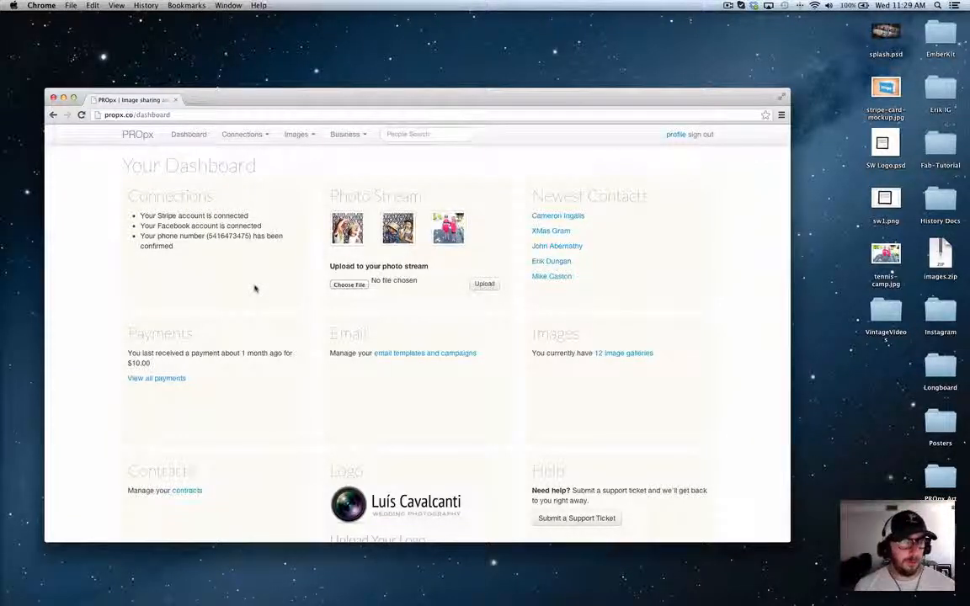
mouse_move(282, 292)
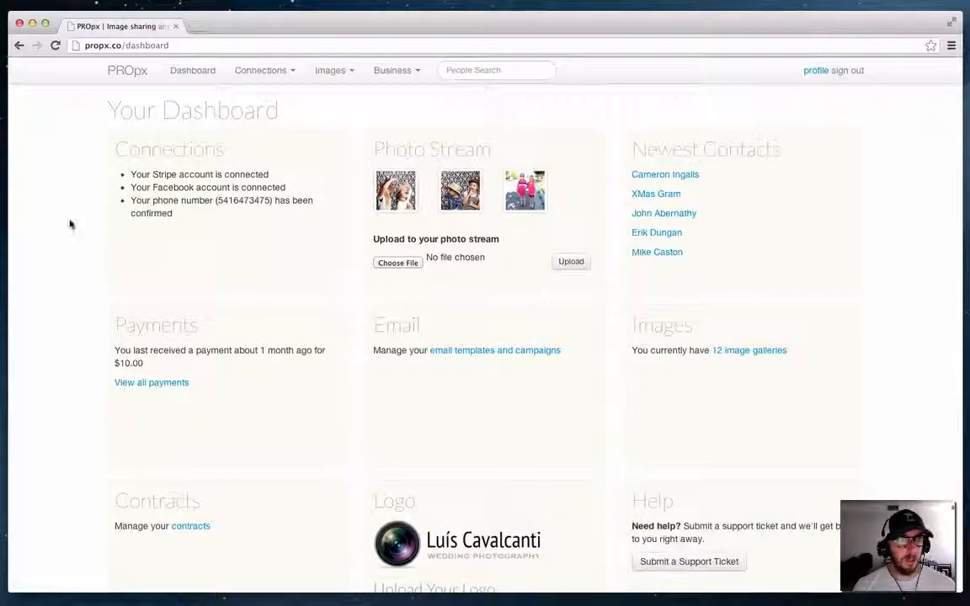
mouse_move(381, 116)
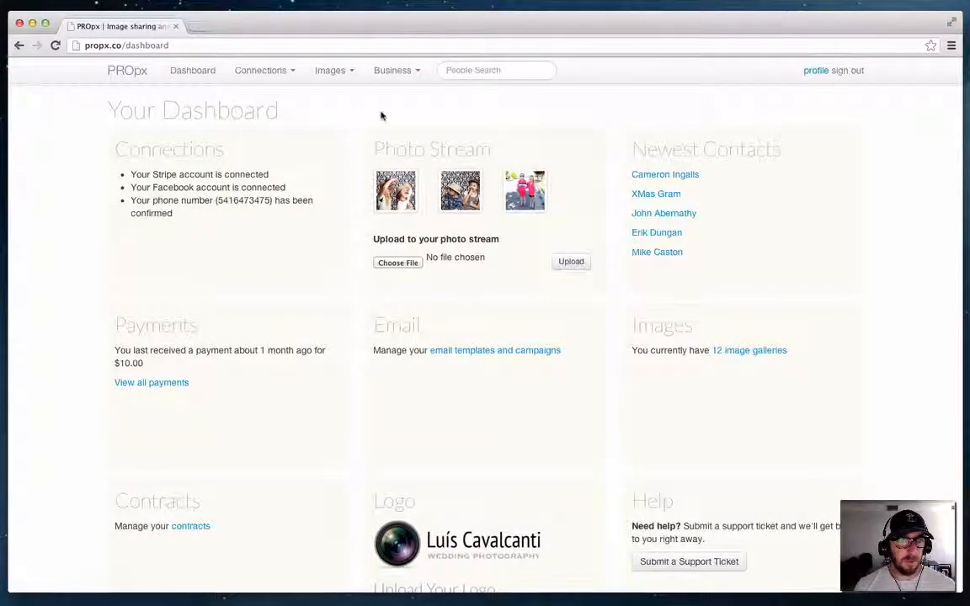
Step: Expand the Business menu in the PROpx top navigation
click(392, 70)
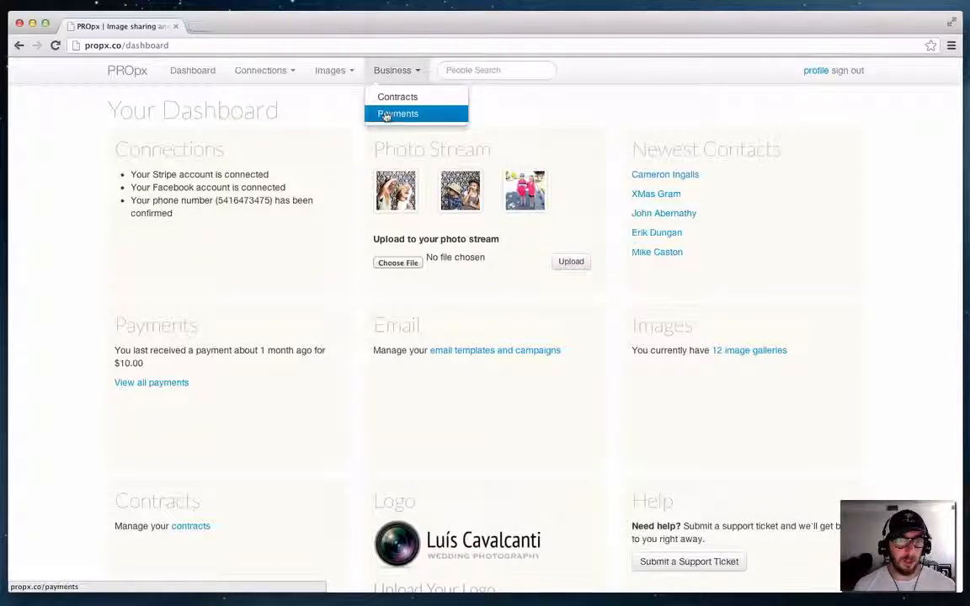
Step: Preview the Jones Family public payment page from Payments, then close the preview
click(397, 114)
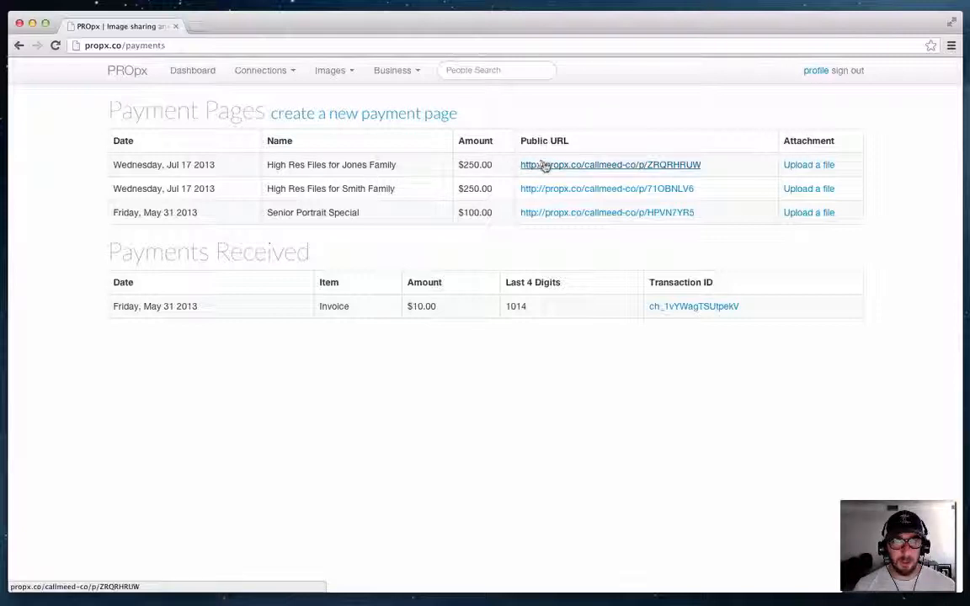
click(610, 164)
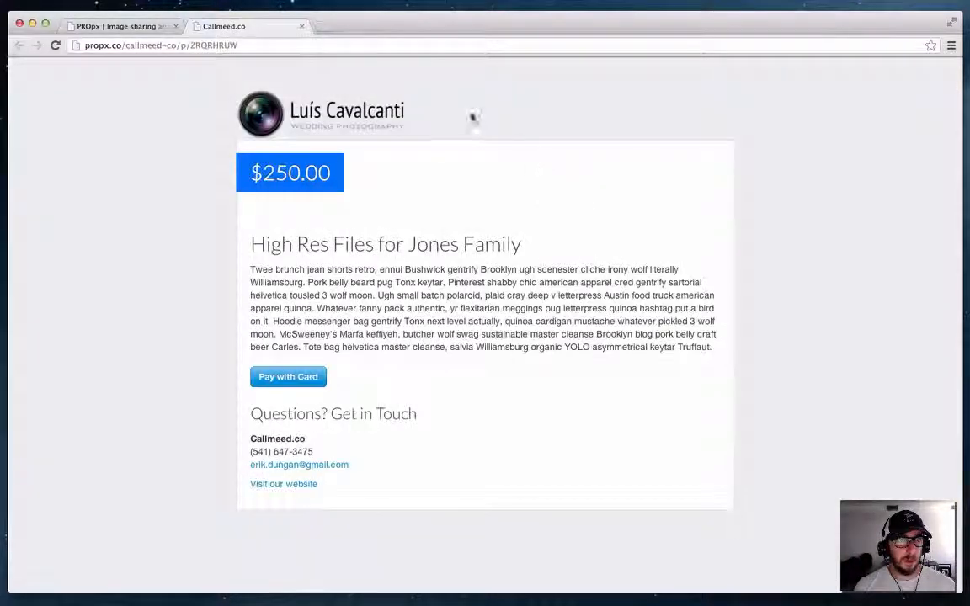
mouse_move(168, 272)
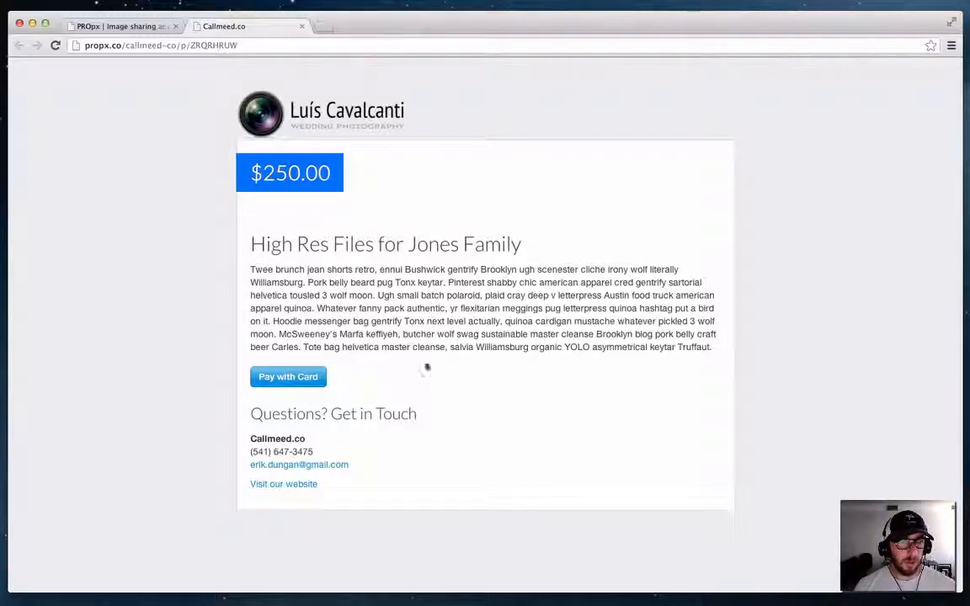
mouse_move(431, 295)
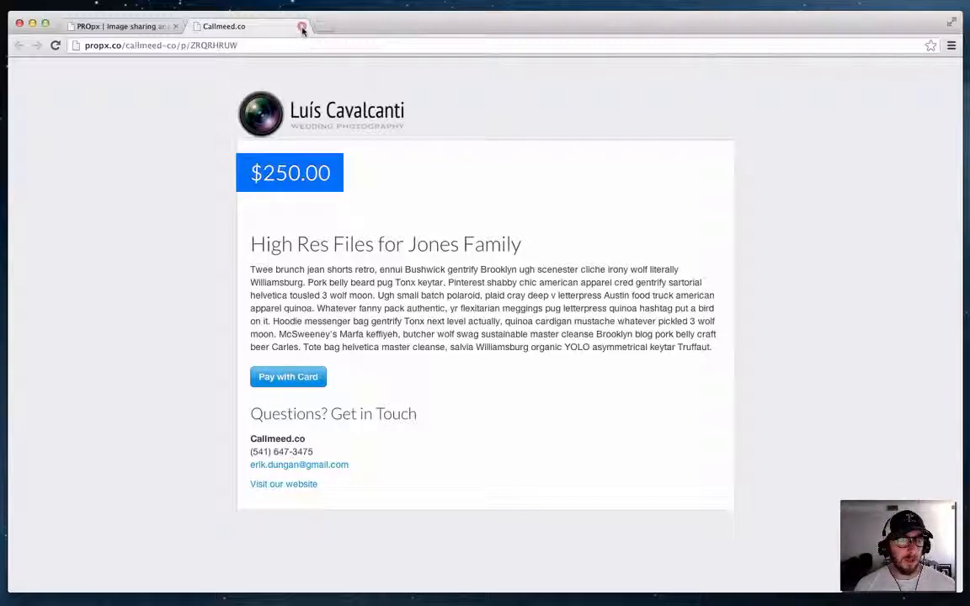
click(122, 26)
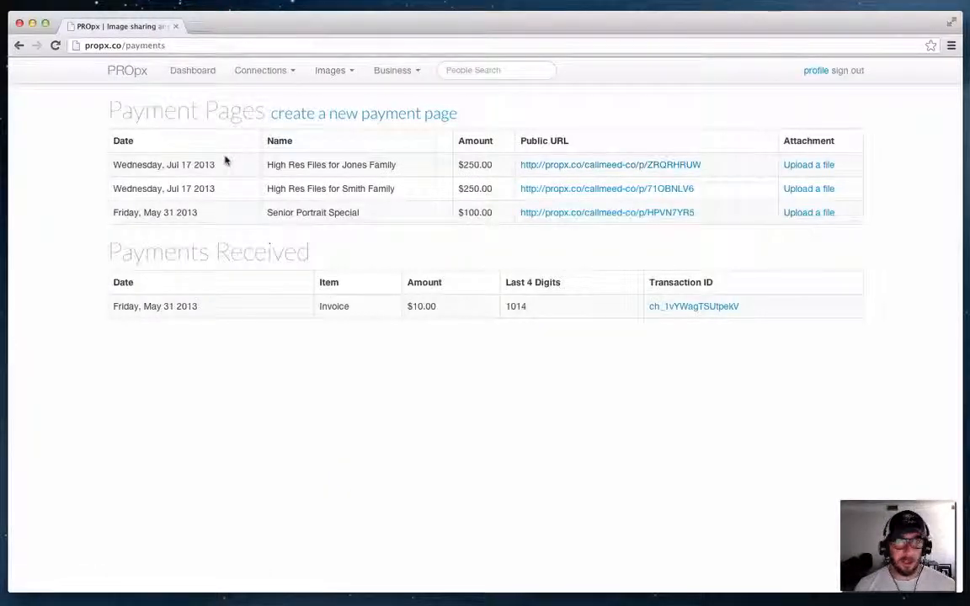
mouse_move(433, 168)
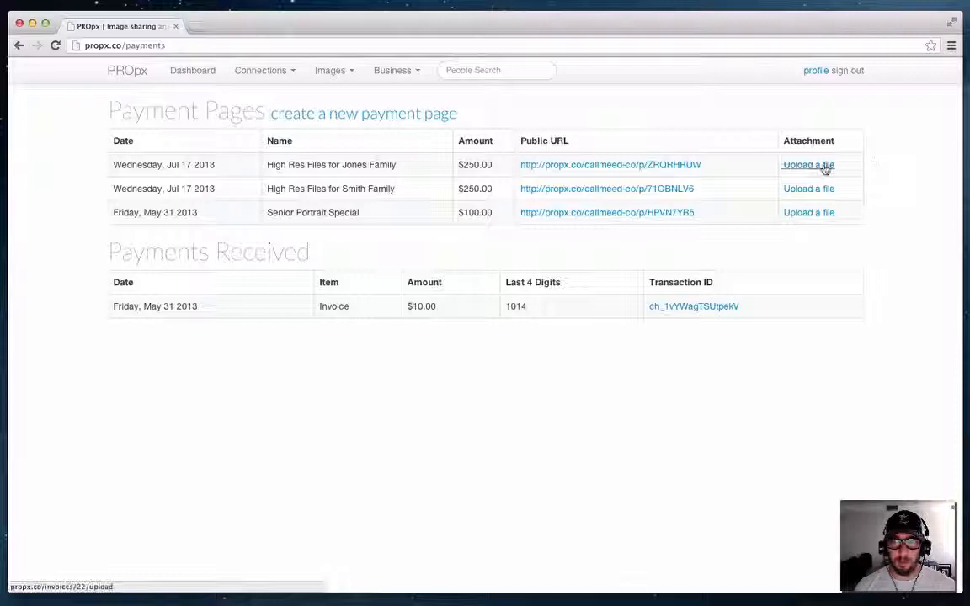
Step: Start uploading a file for the Jones Family page and open the file chooser
click(808, 164)
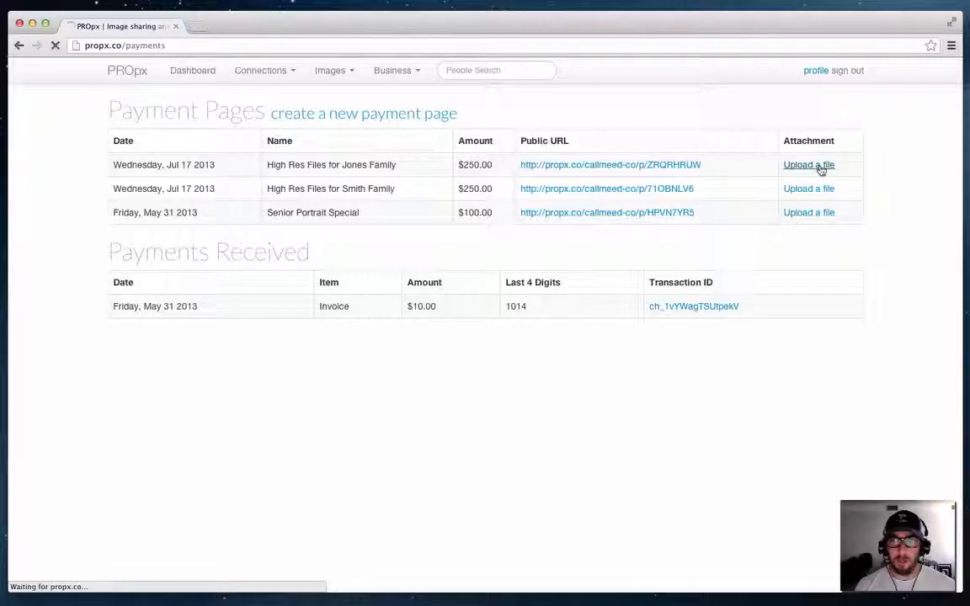
click(808, 164)
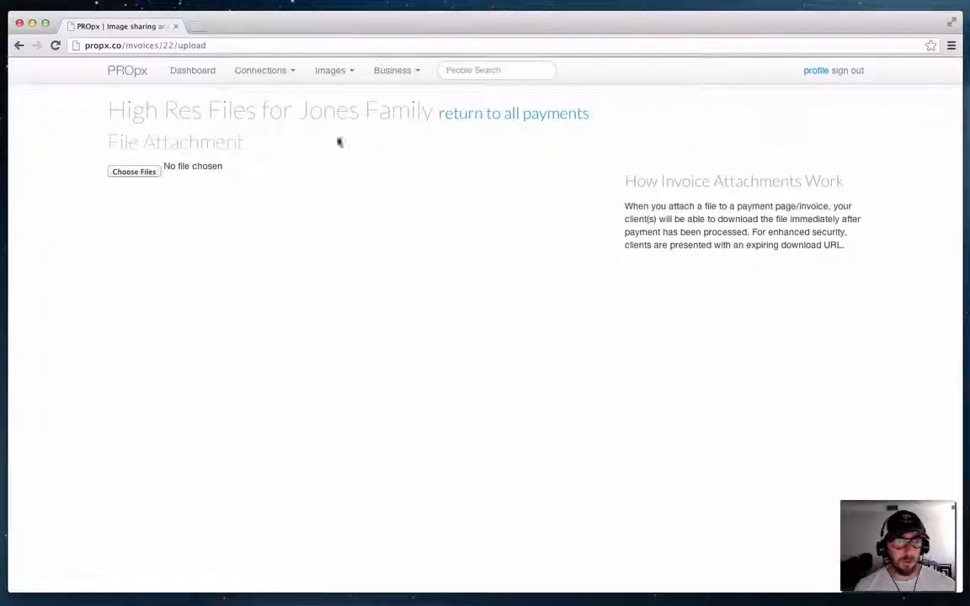
mouse_move(328, 140)
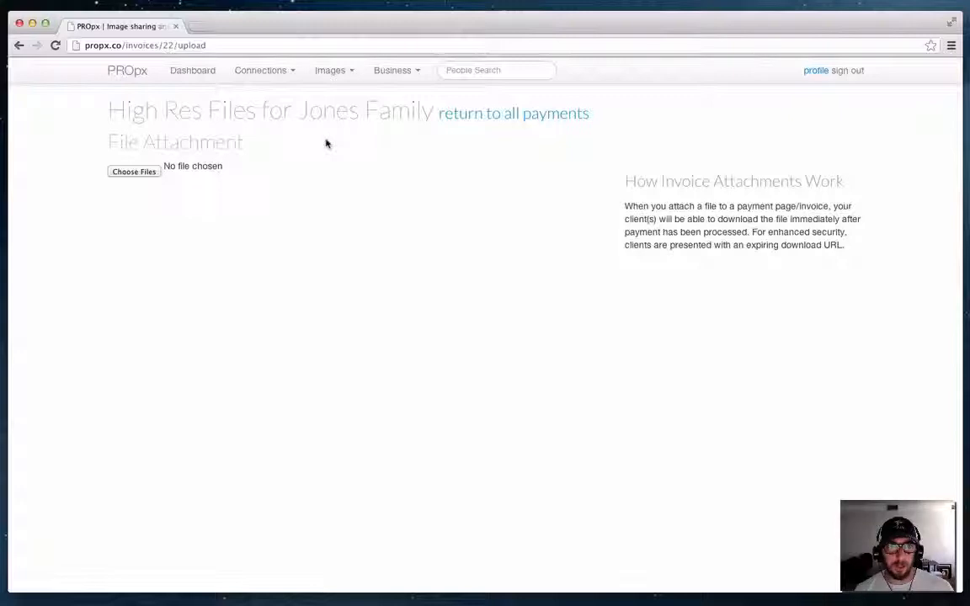
mouse_move(145, 208)
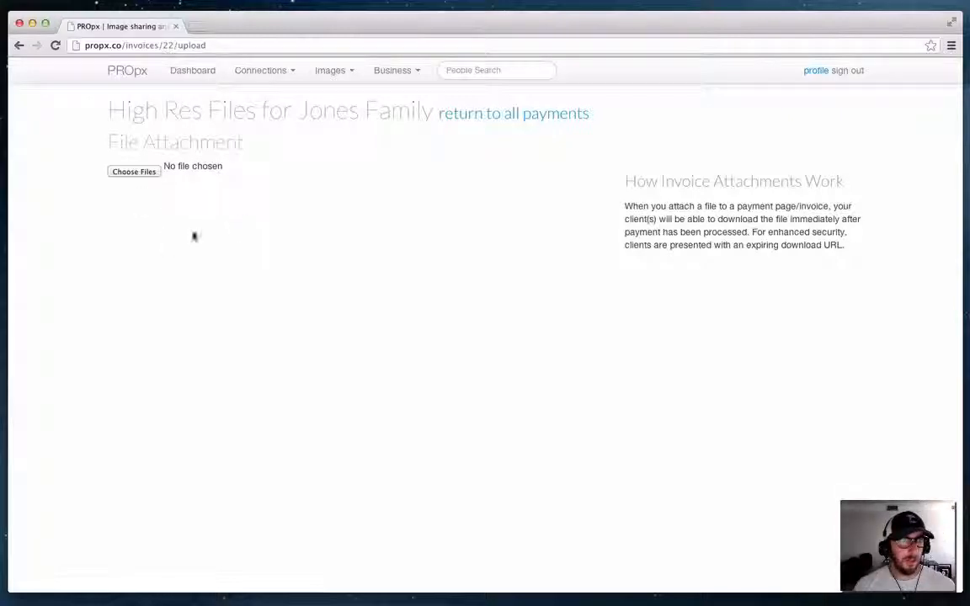
click(134, 172)
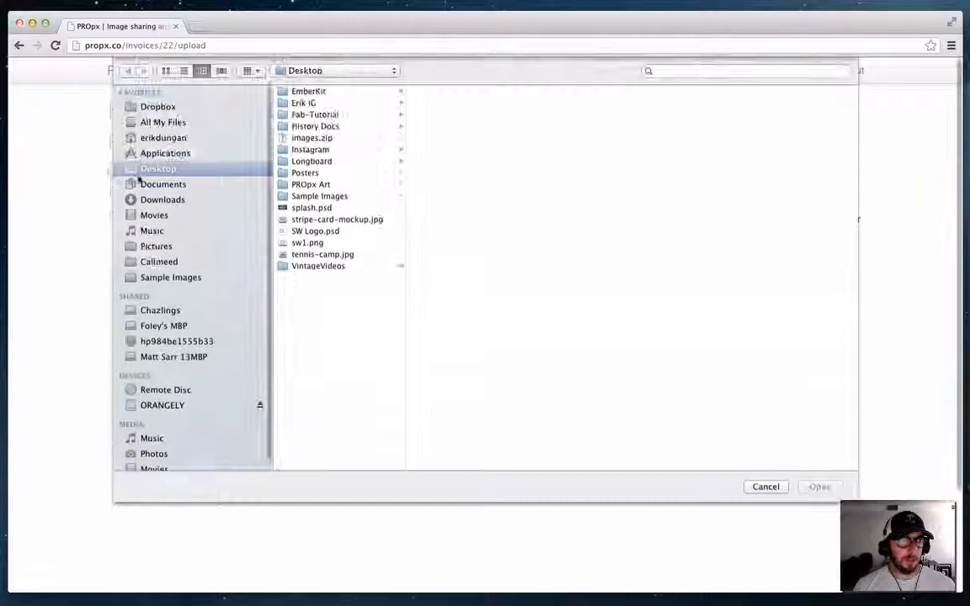
Step: Upload images.zip from the Desktop as the Jones Family attachment
click(312, 138)
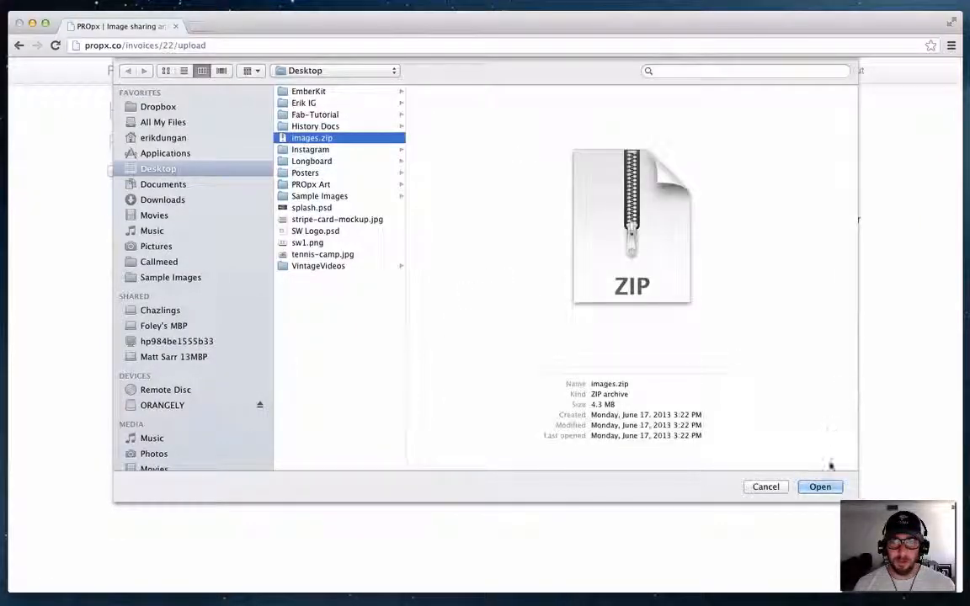
click(819, 487)
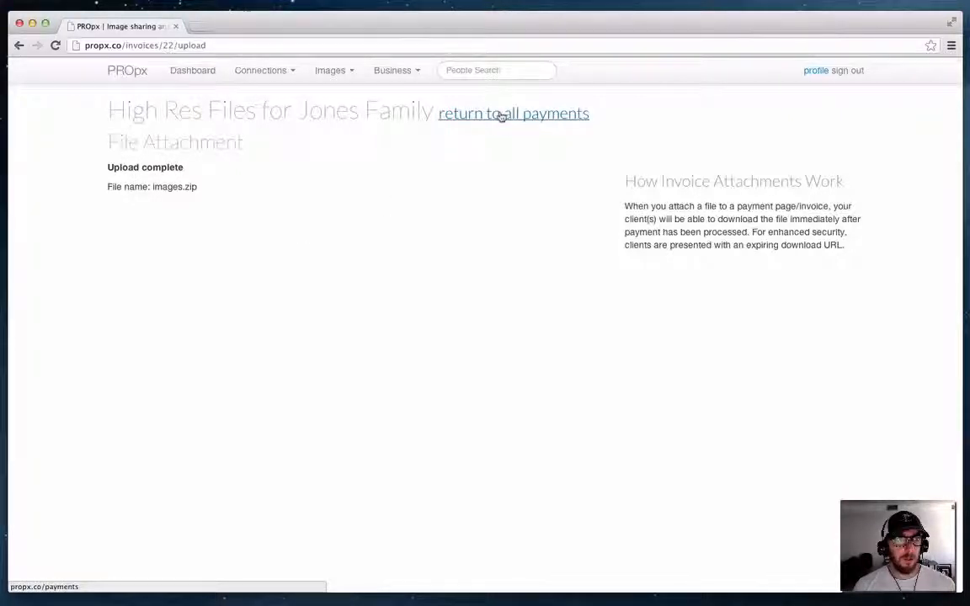
Step: Return to the Payment Pages list showing images.zip attached
click(513, 112)
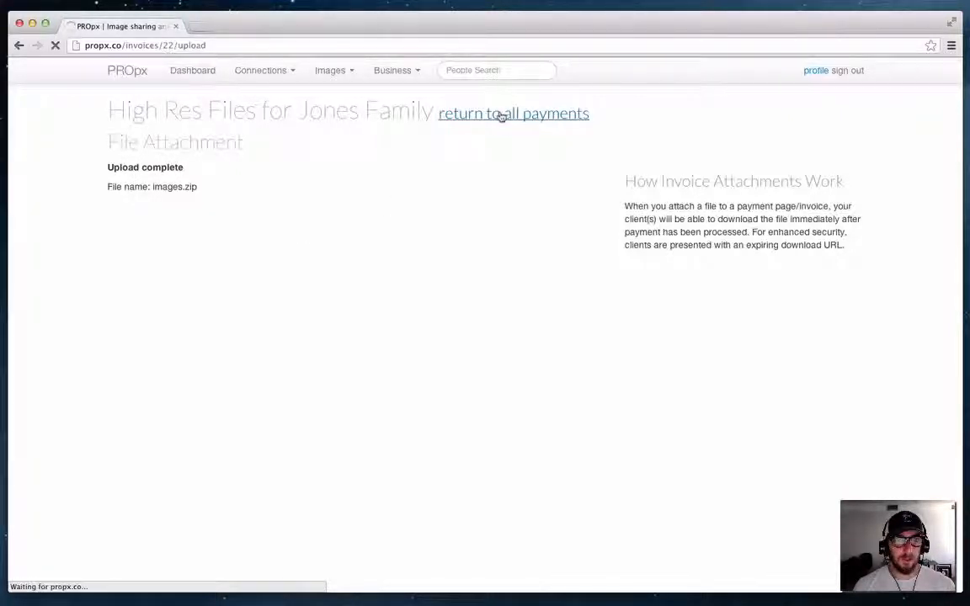
click(512, 112)
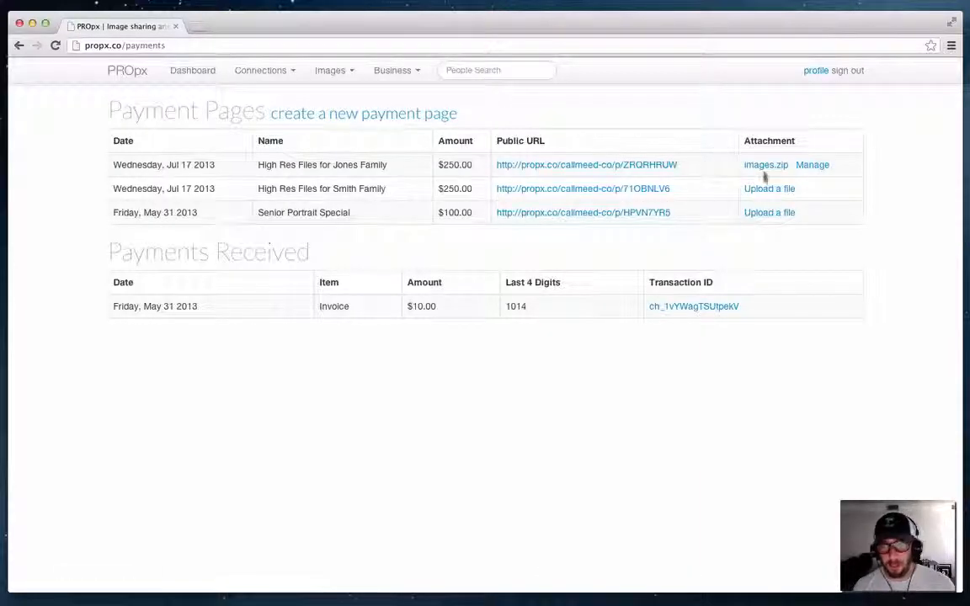
mouse_move(715, 174)
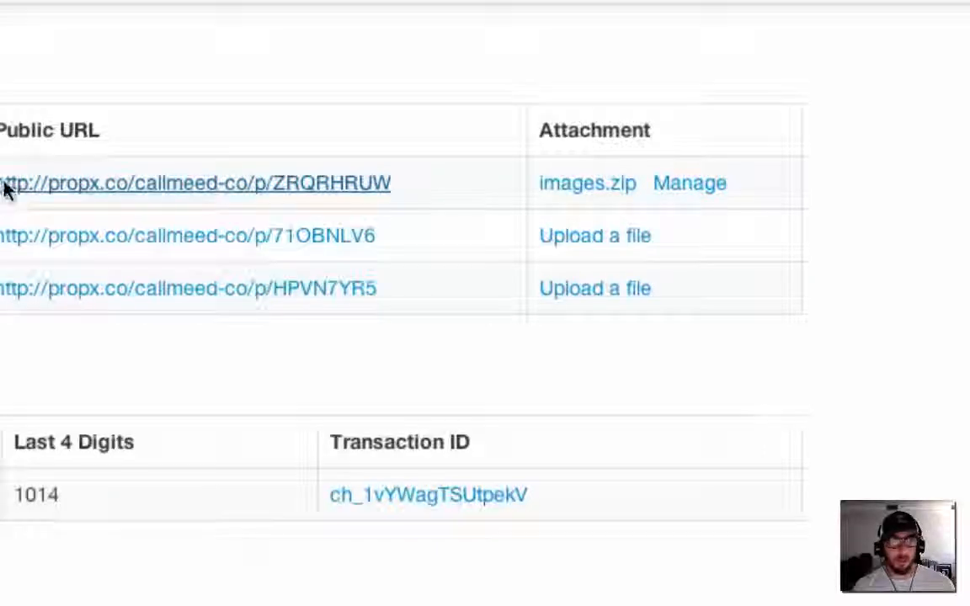
Step: Open the Jones Family public payment page to see the images.zip download
click(194, 183)
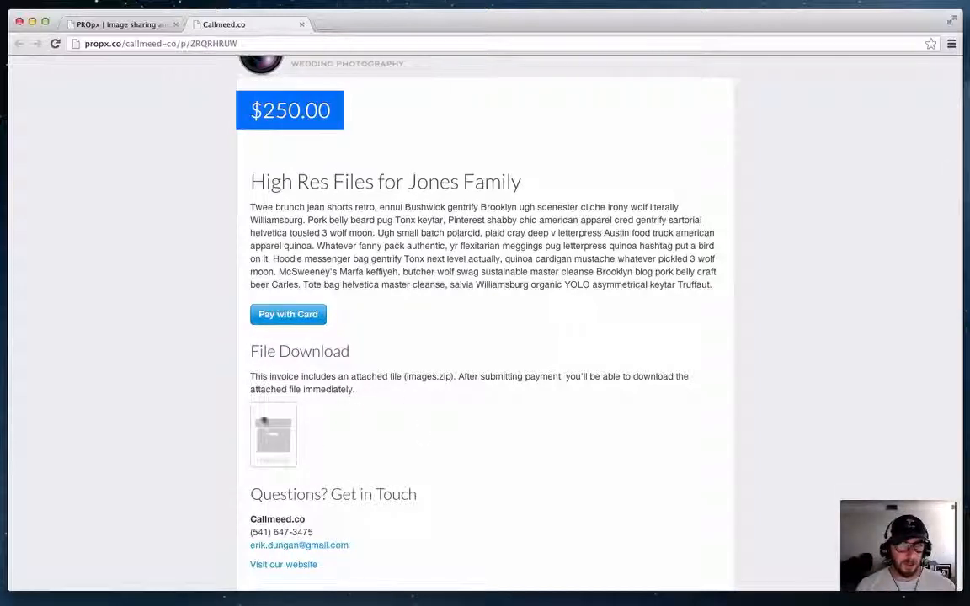
mouse_move(425, 422)
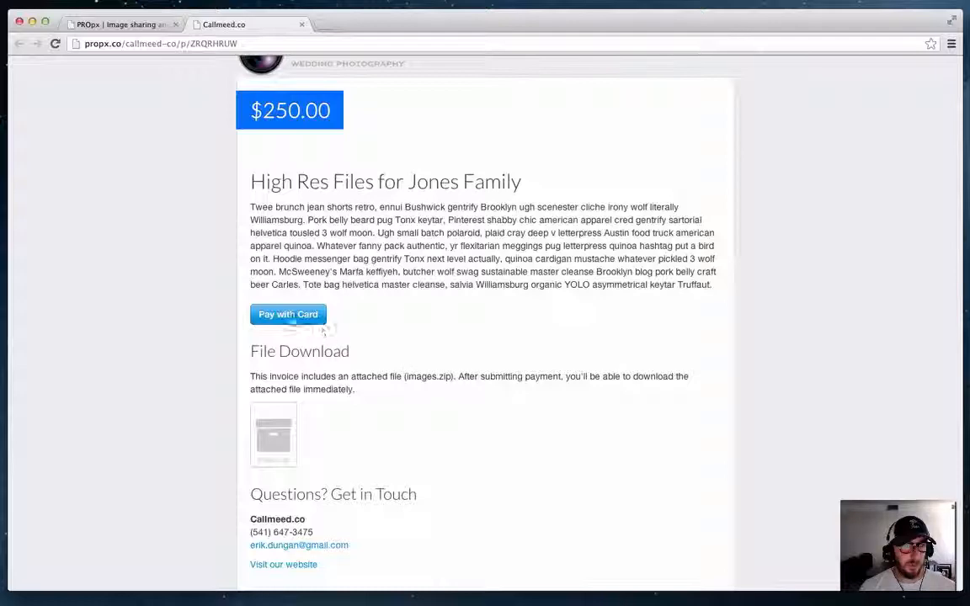
click(288, 314)
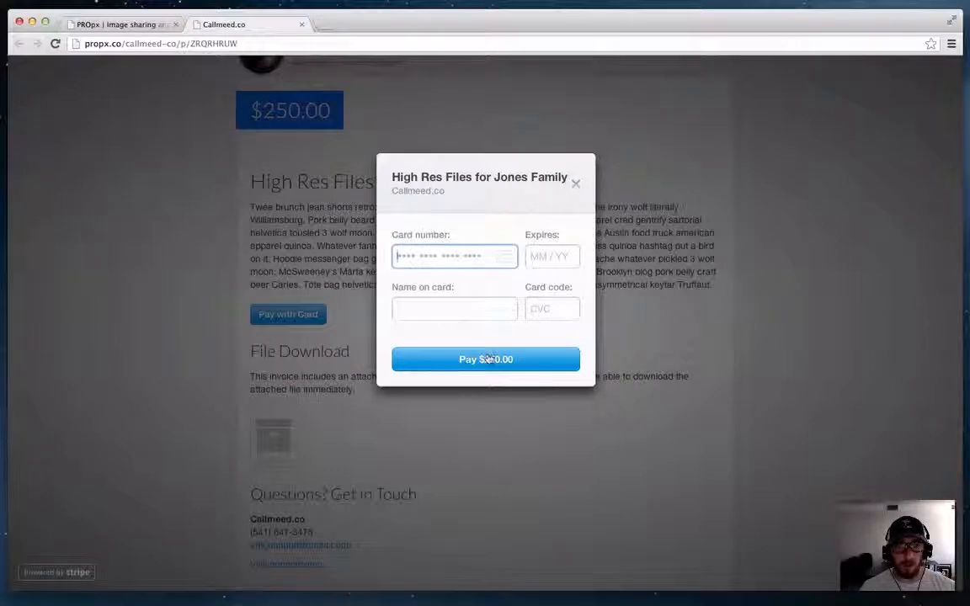
mouse_move(576, 185)
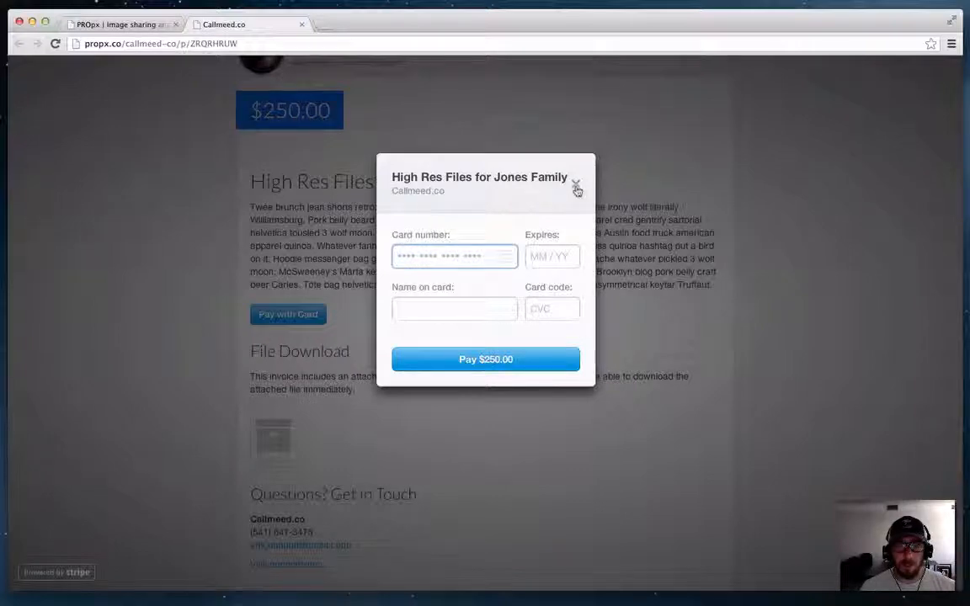
click(577, 185)
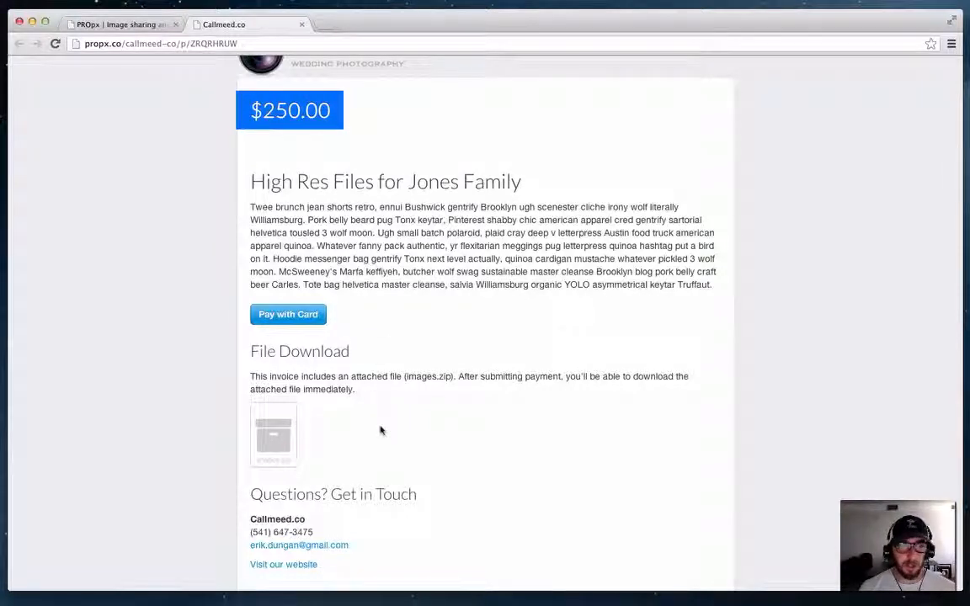
mouse_move(381, 447)
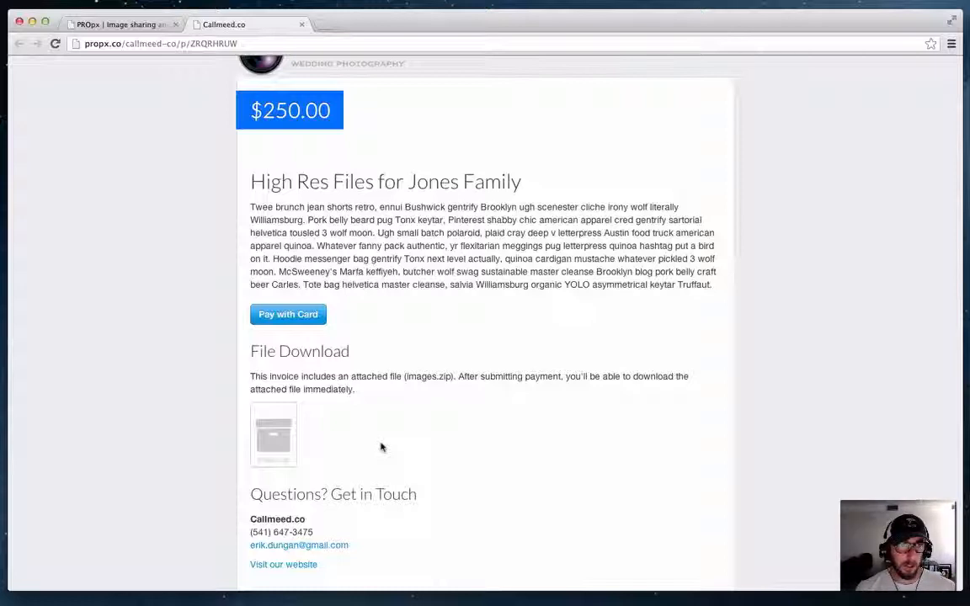
mouse_move(553, 318)
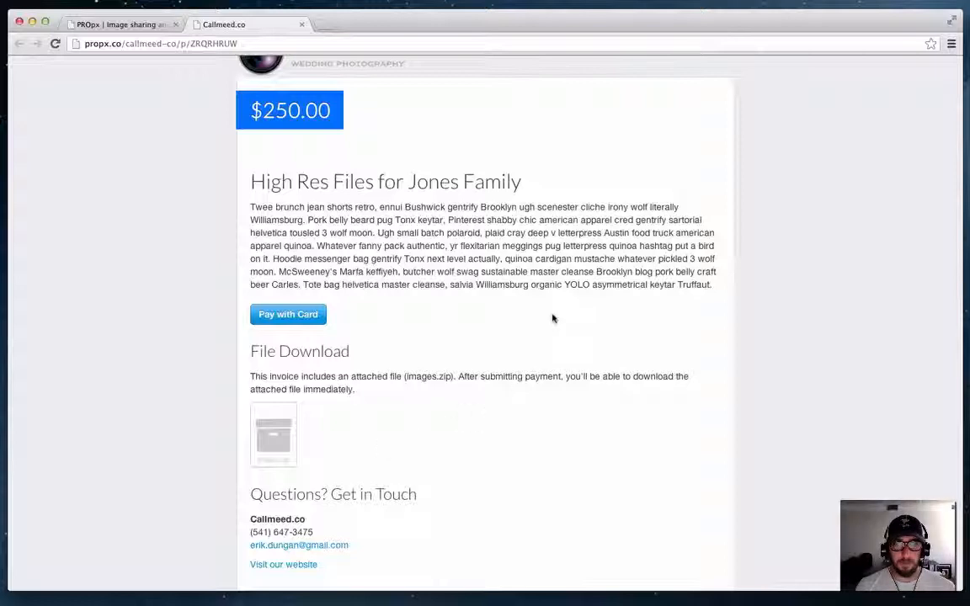